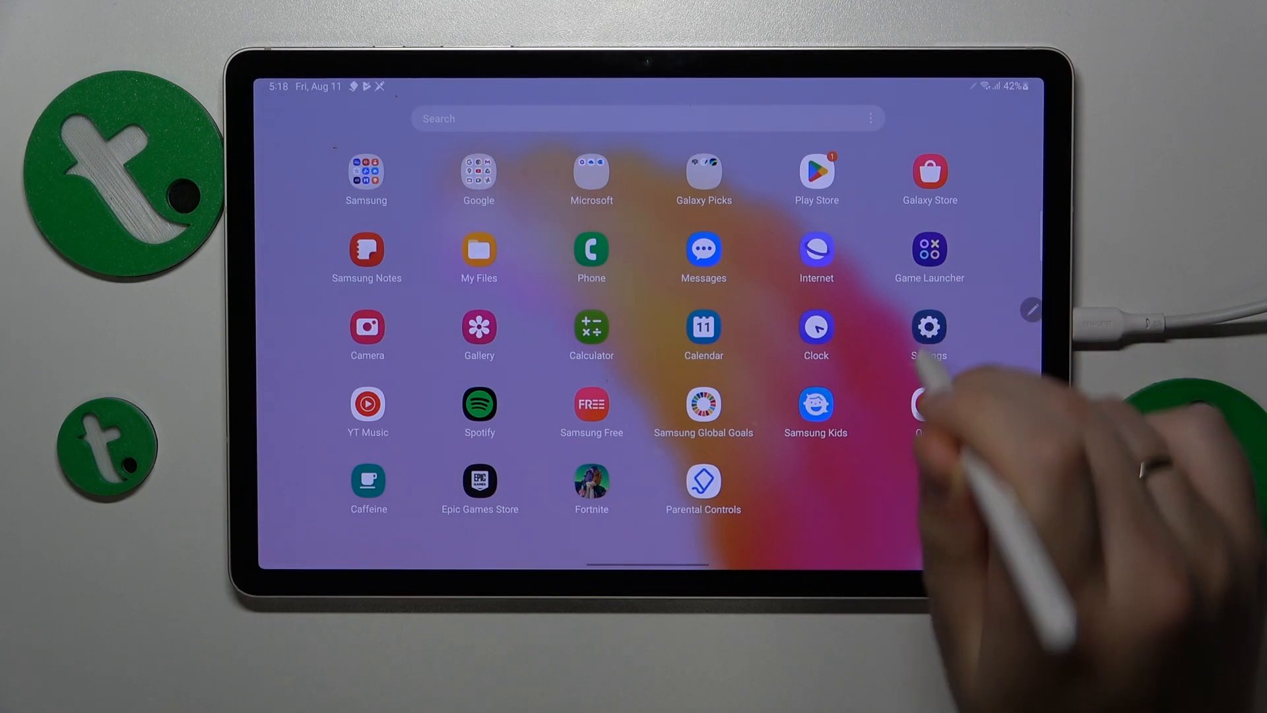
Open Settings and go to Manage your Google Account for the tablet's signed-in account
click(928, 327)
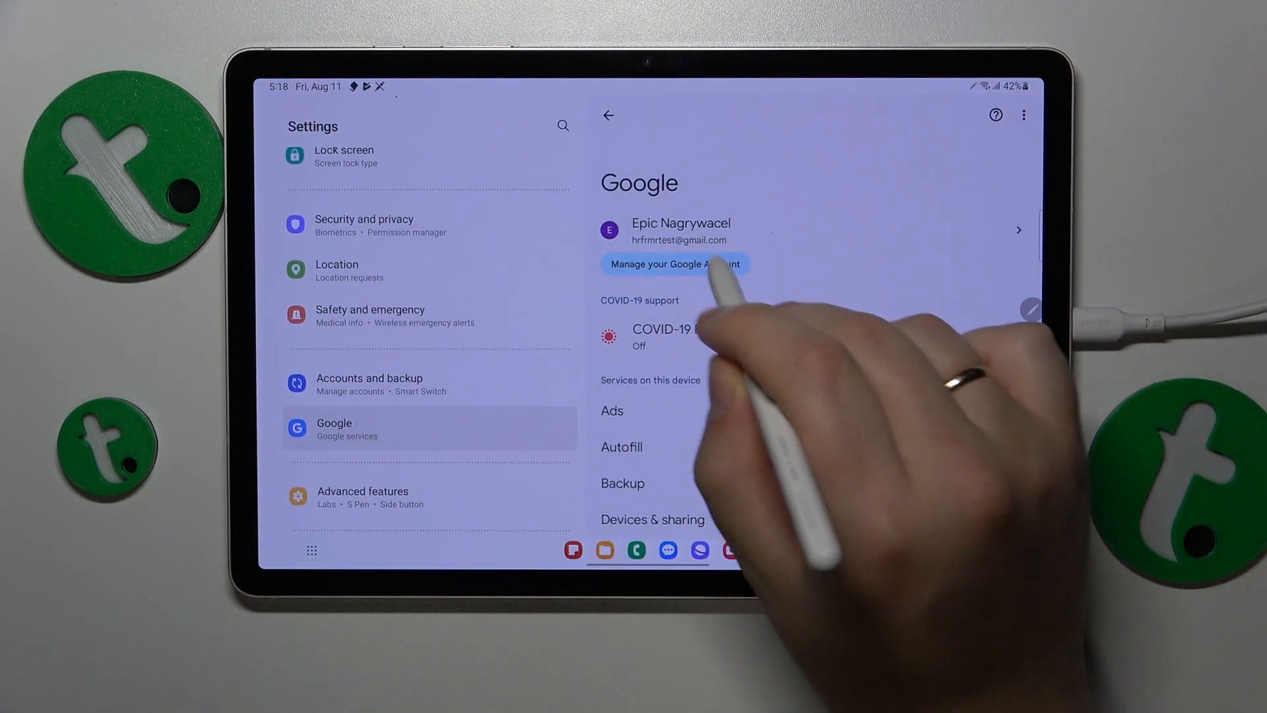
click(673, 263)
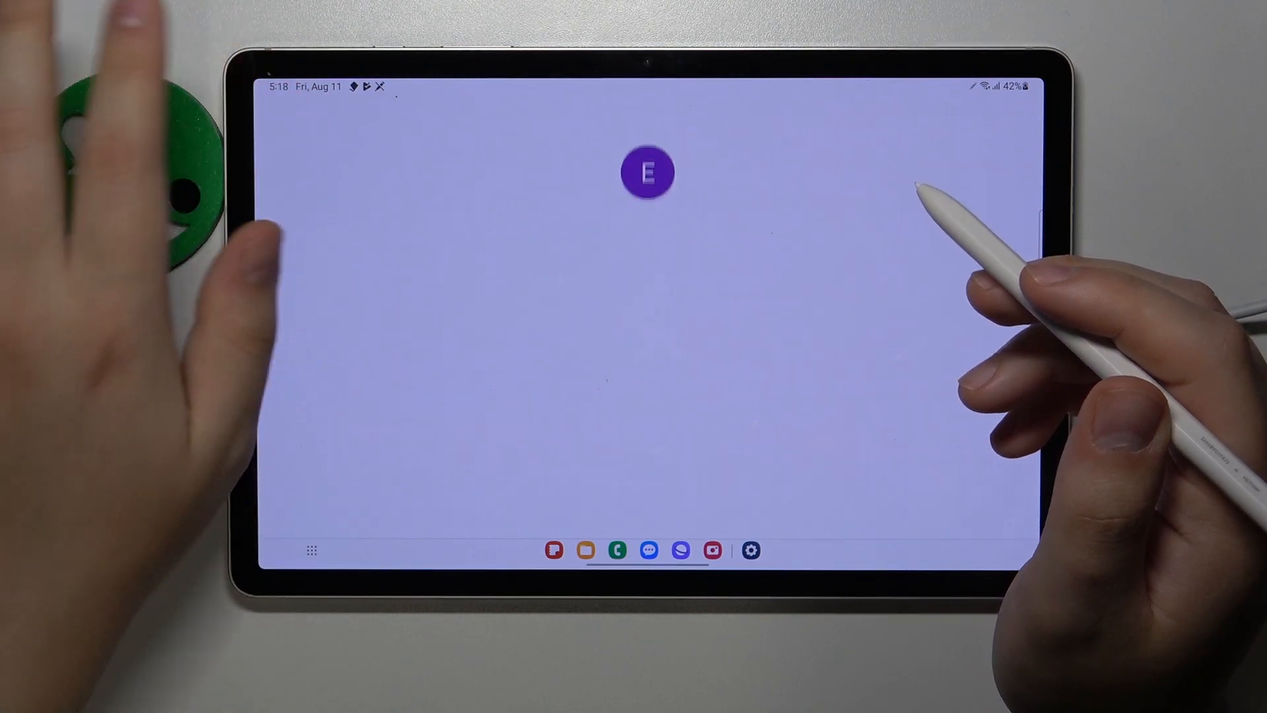
Go to Data & privacy and scroll down to Delete your Google Account
click(646, 172)
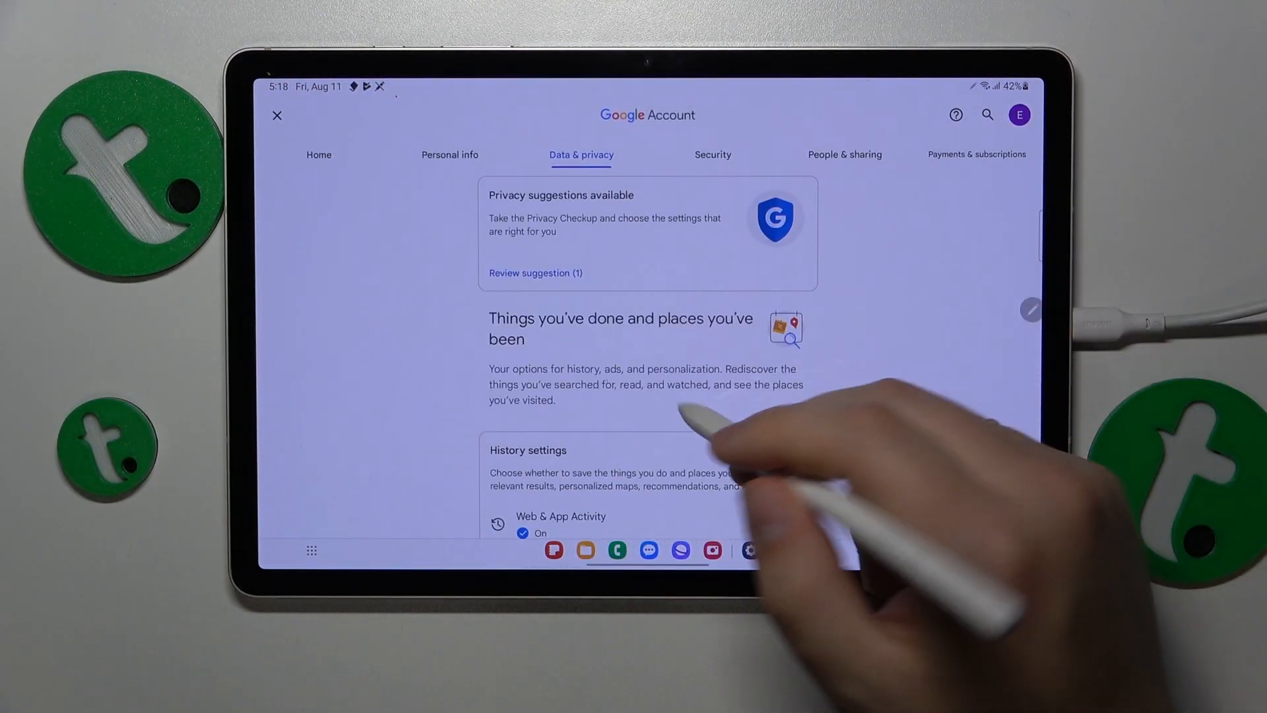
scroll(down, 3)
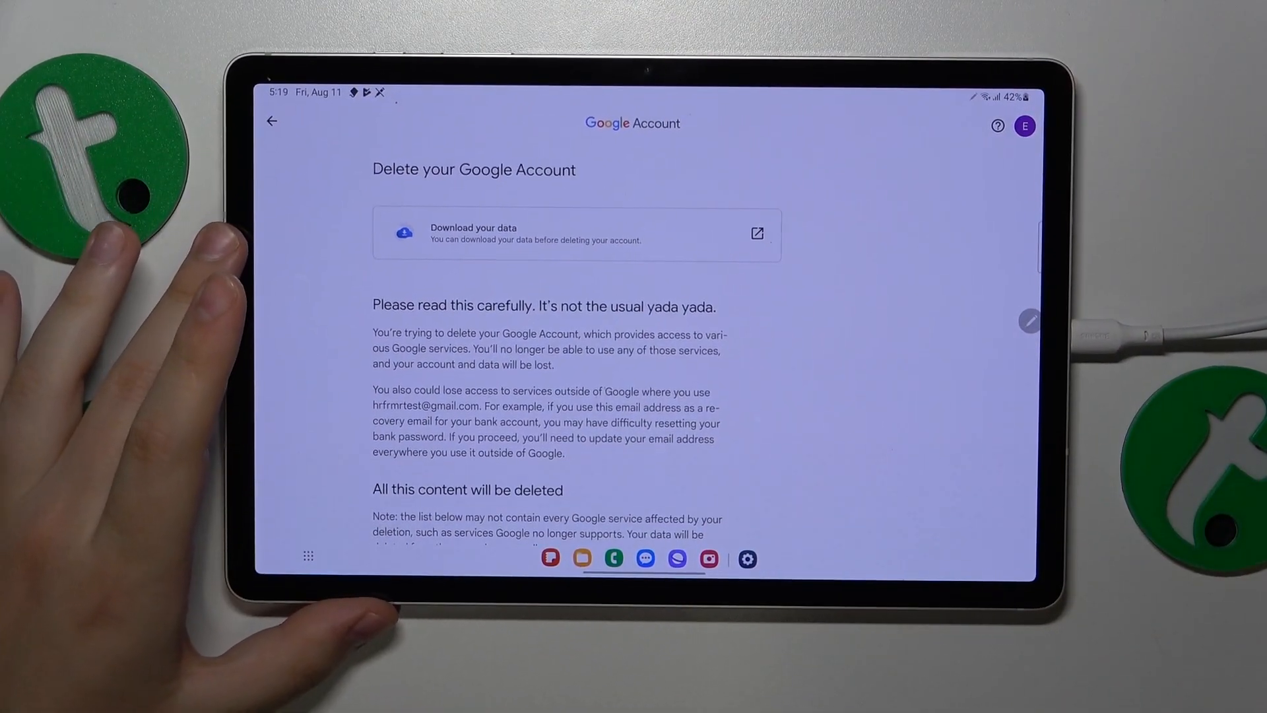
Tick the pending-charges and deletion acknowledgements, then delete the Google Account
scroll(down, 3)
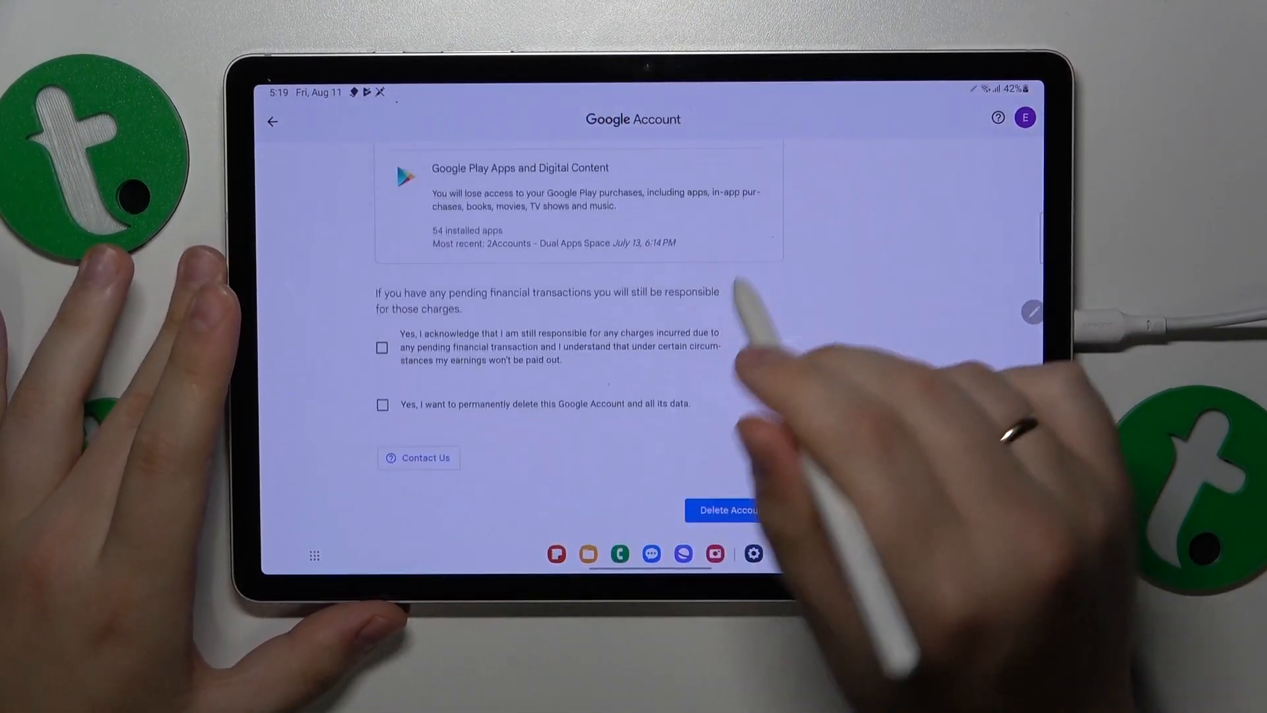
click(381, 407)
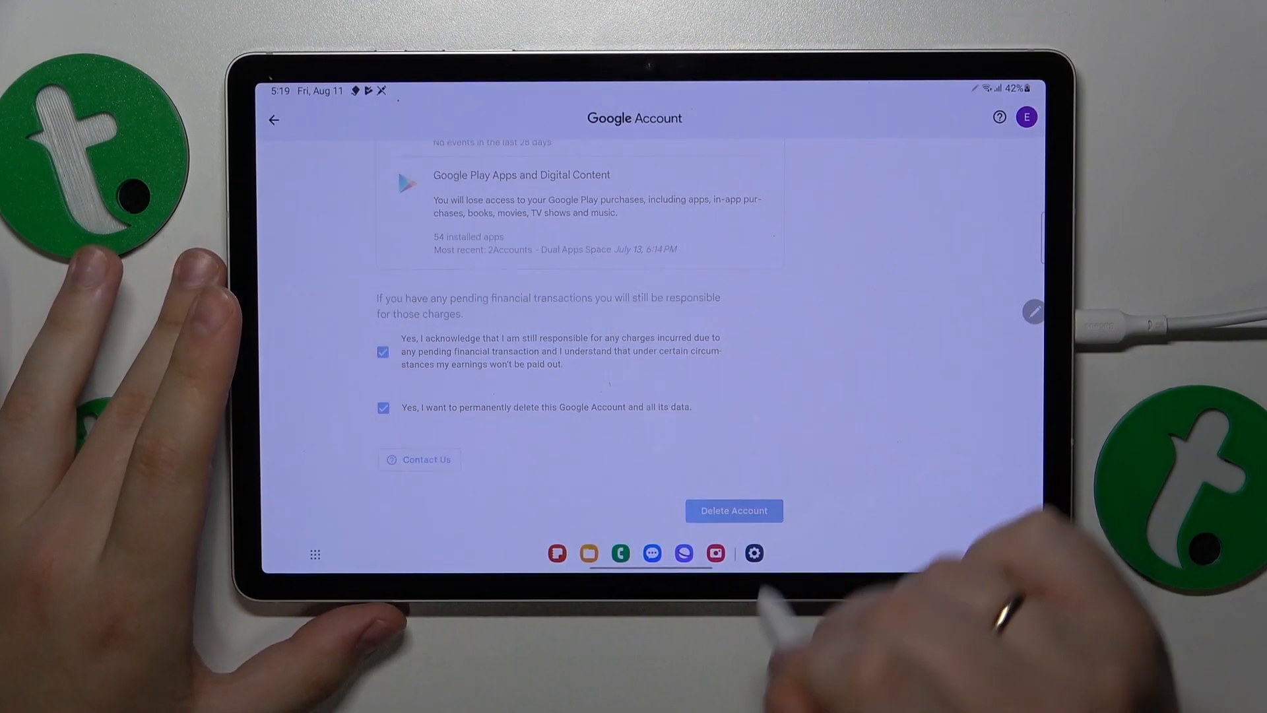
click(733, 510)
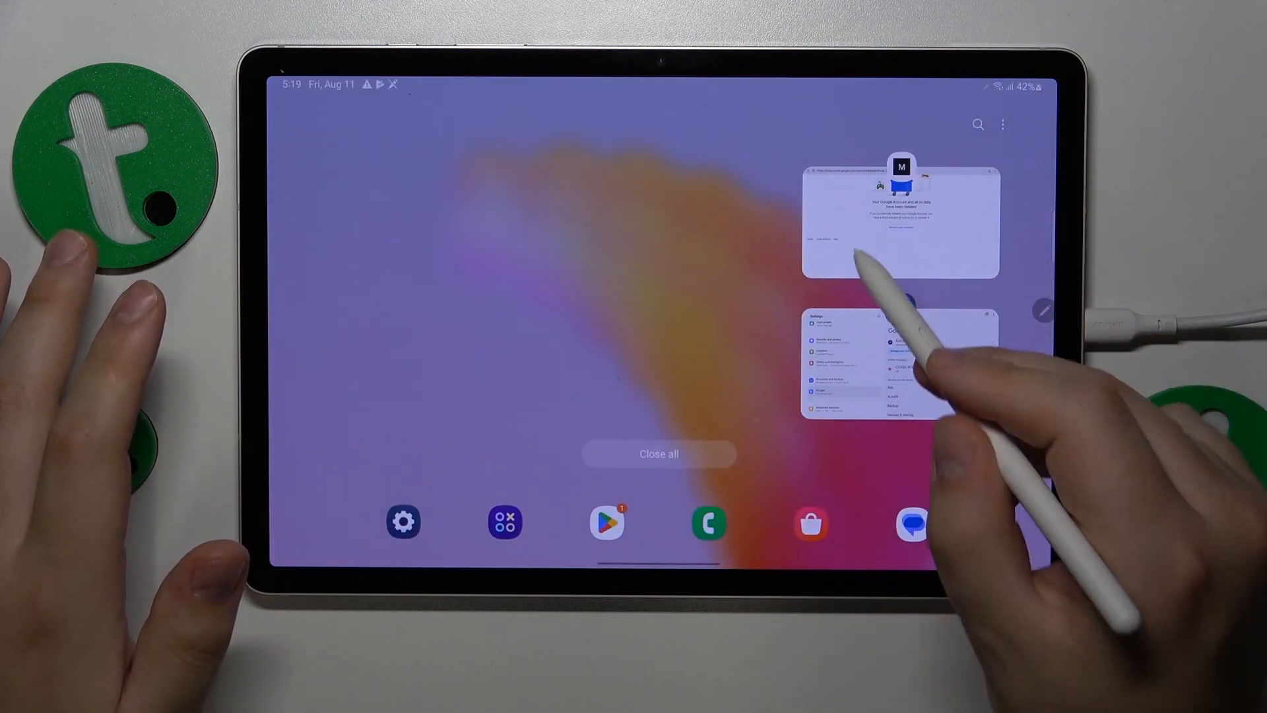
Close all recent apps and go back to the home screen
click(895, 359)
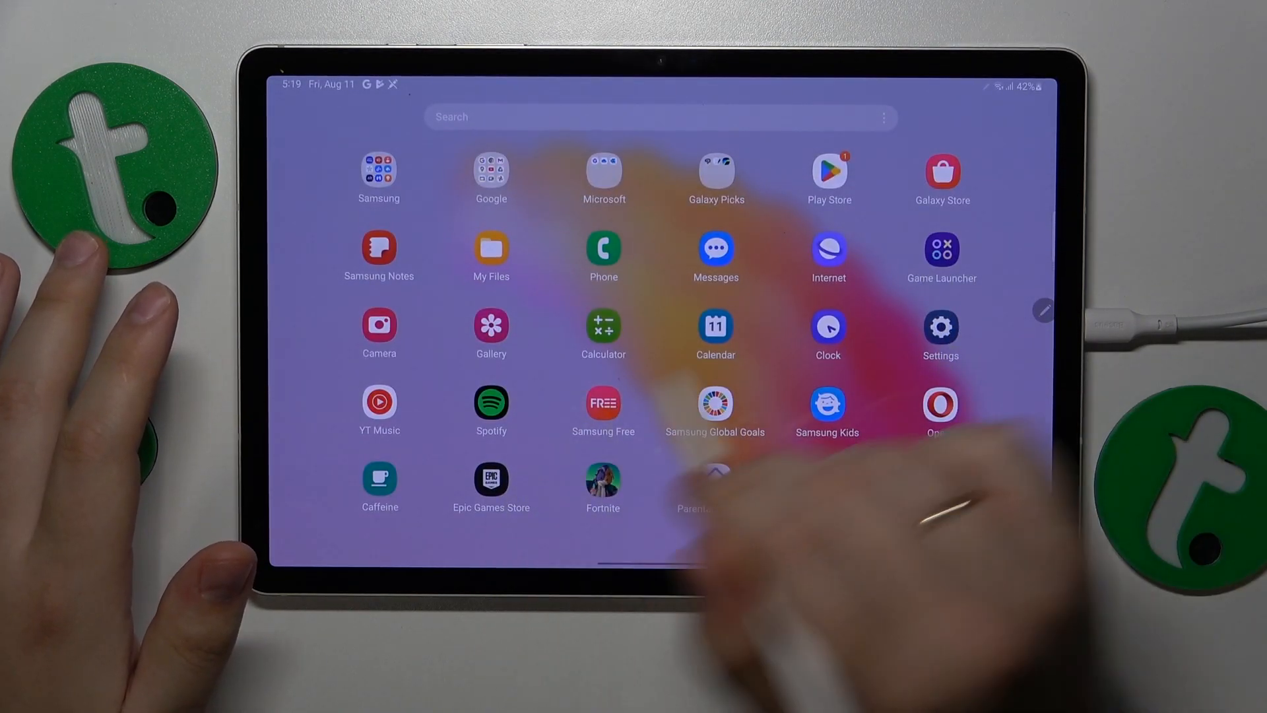
click(940, 331)
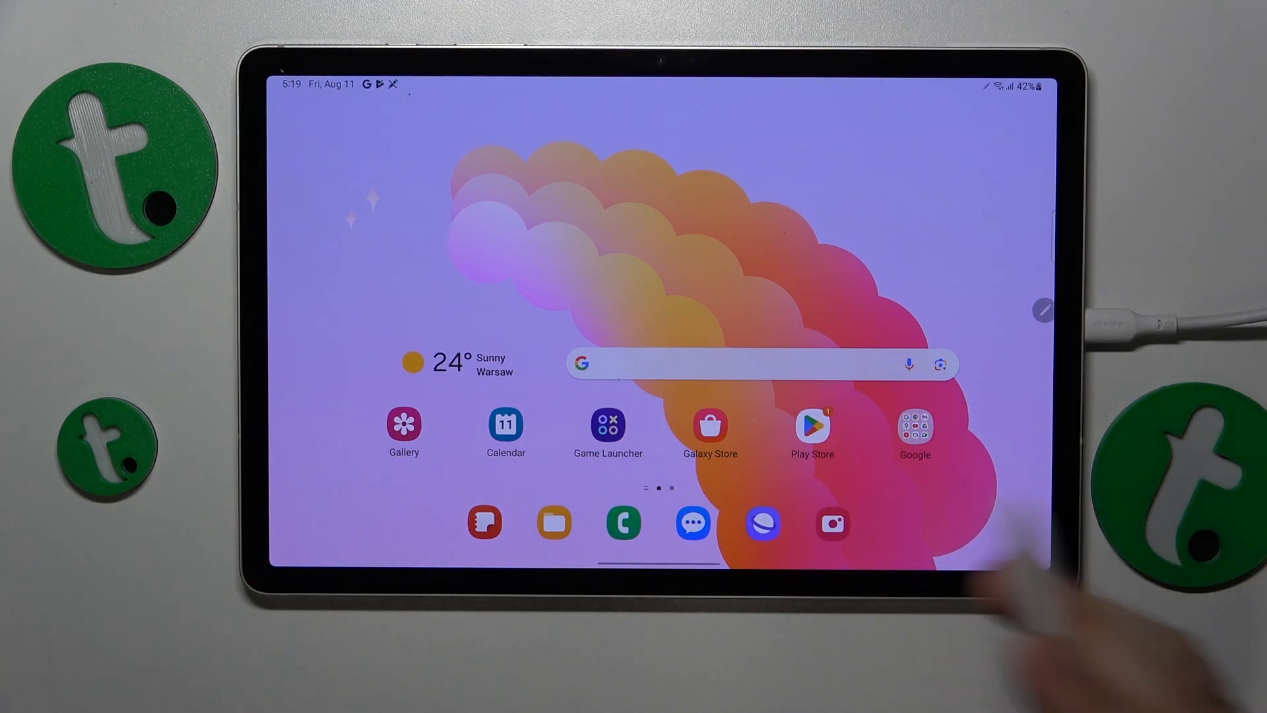
Launch Play Store, start Sign in, and enter and correct the email address
click(813, 424)
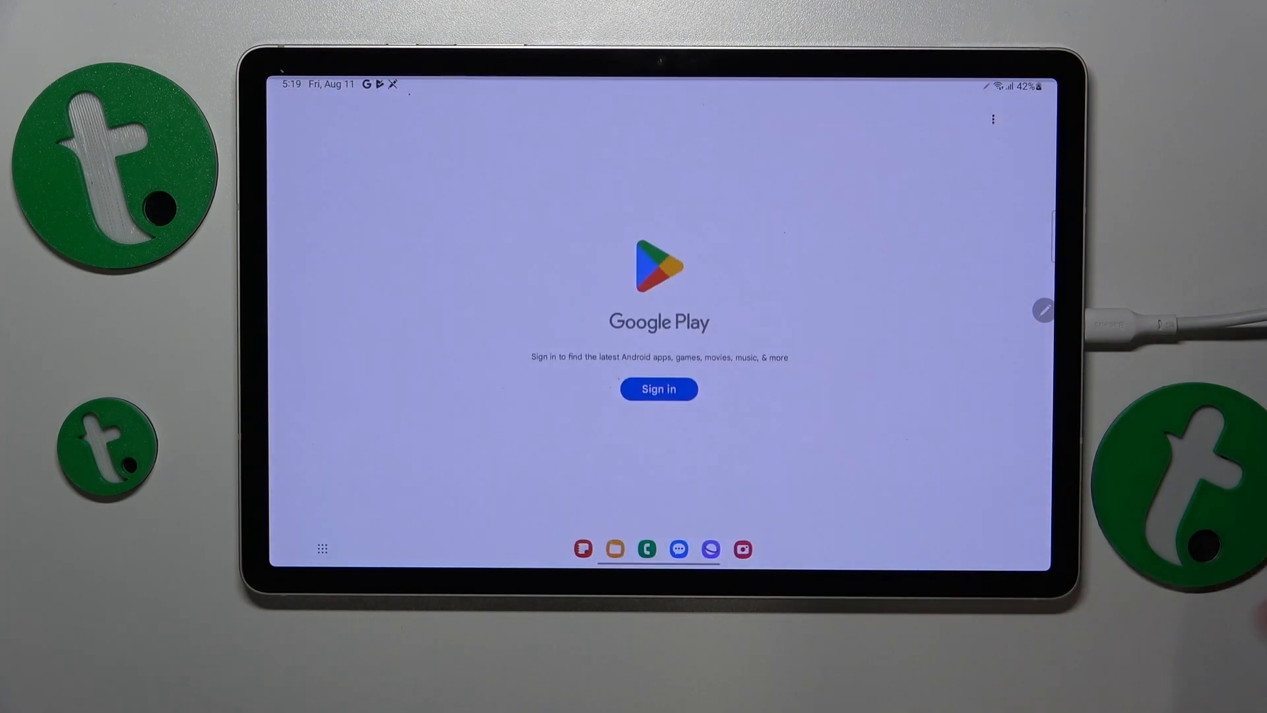
click(658, 389)
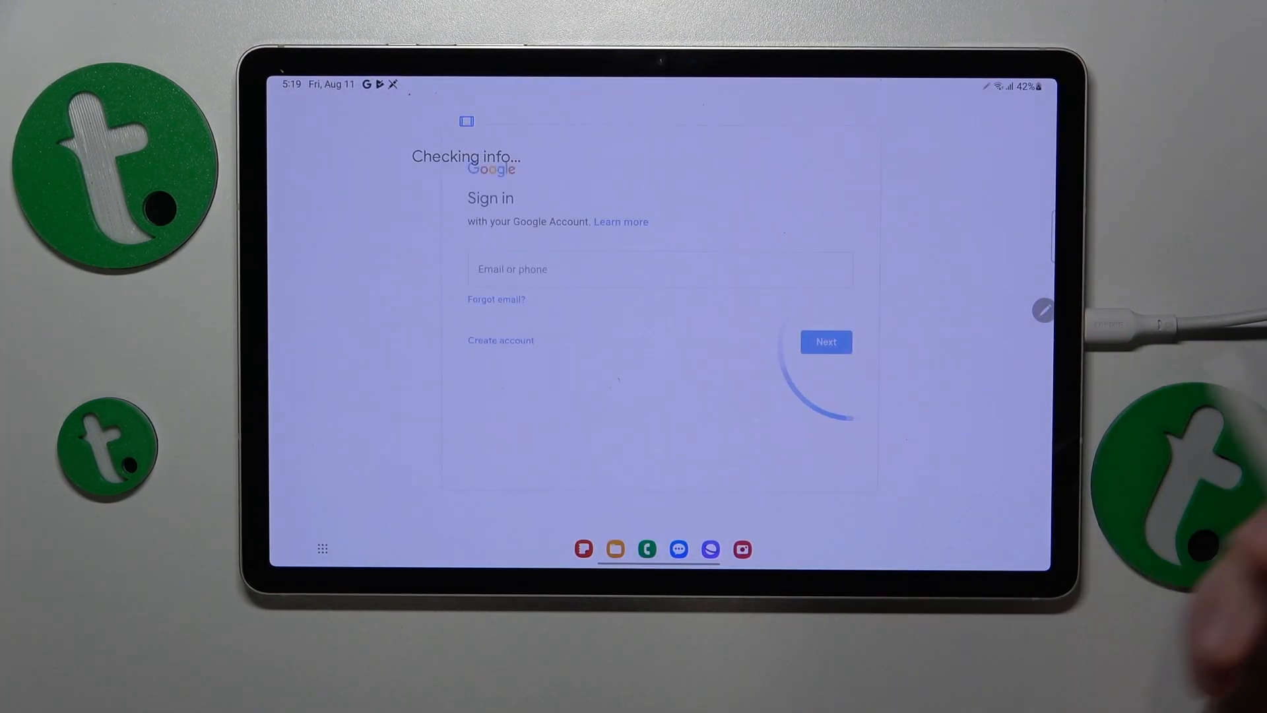
click(658, 270)
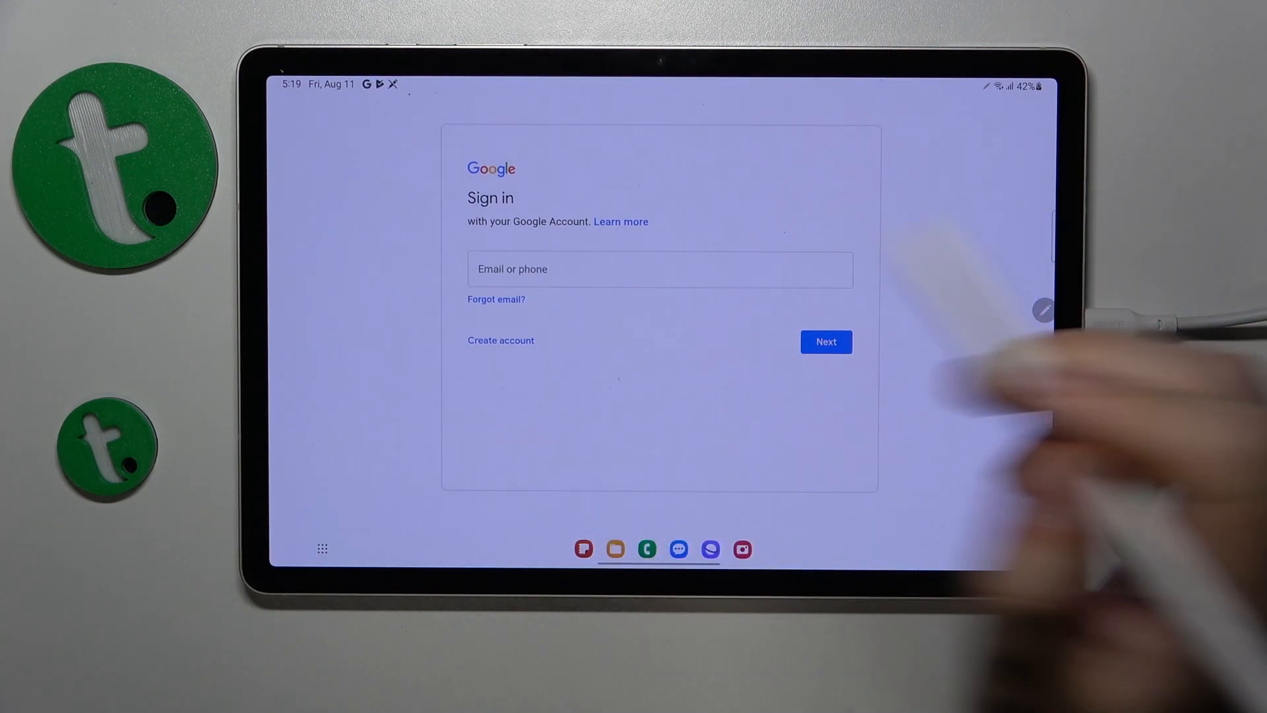
click(658, 268)
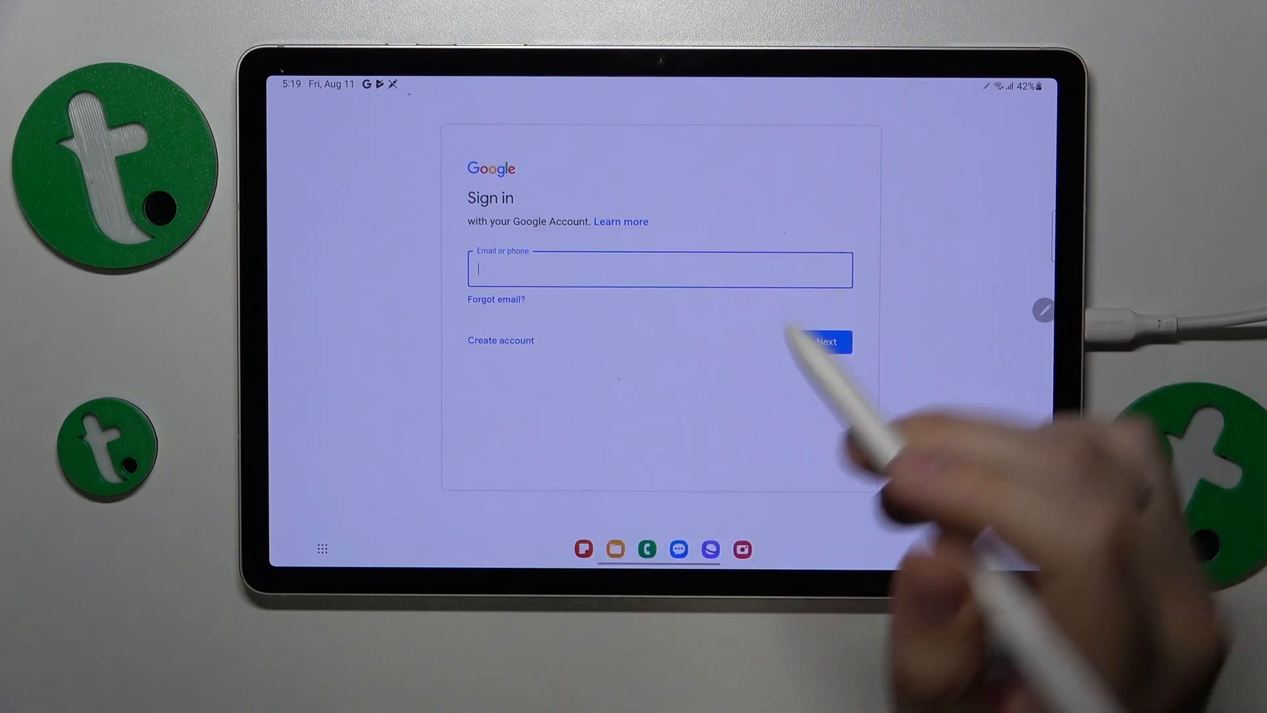
click(658, 269)
text(hrtmrtest)
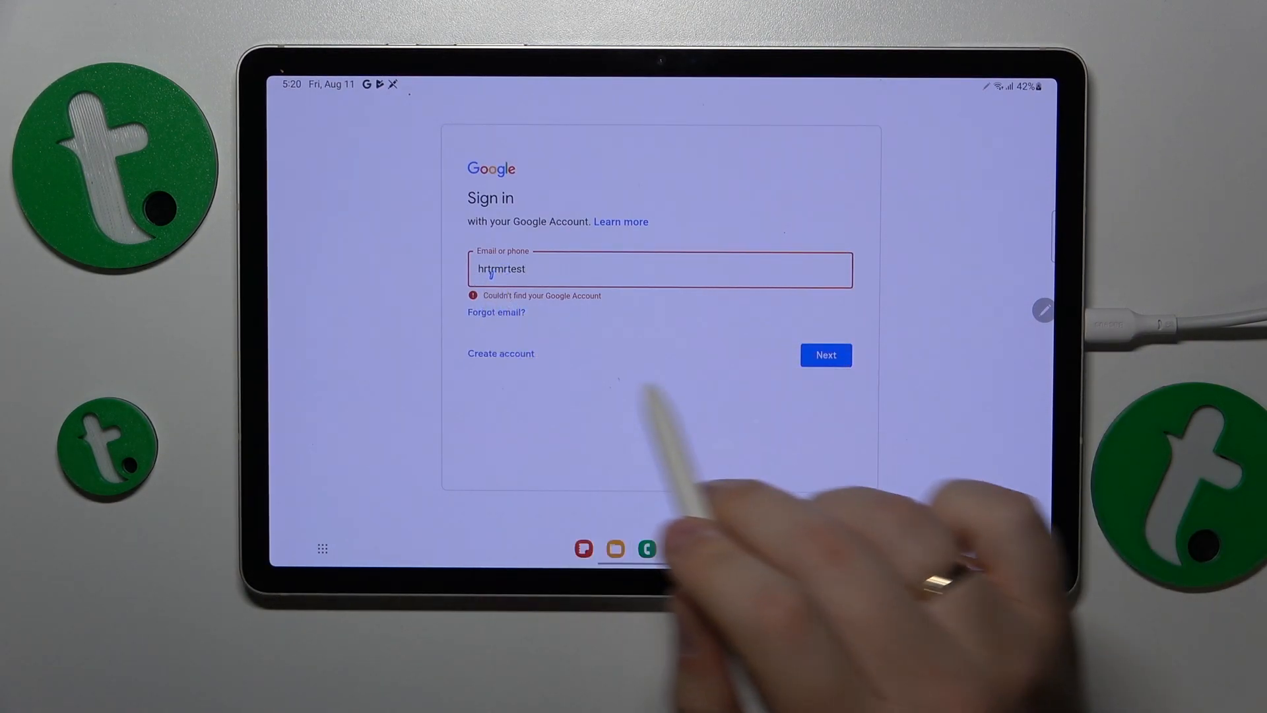
click(659, 269)
text(f)
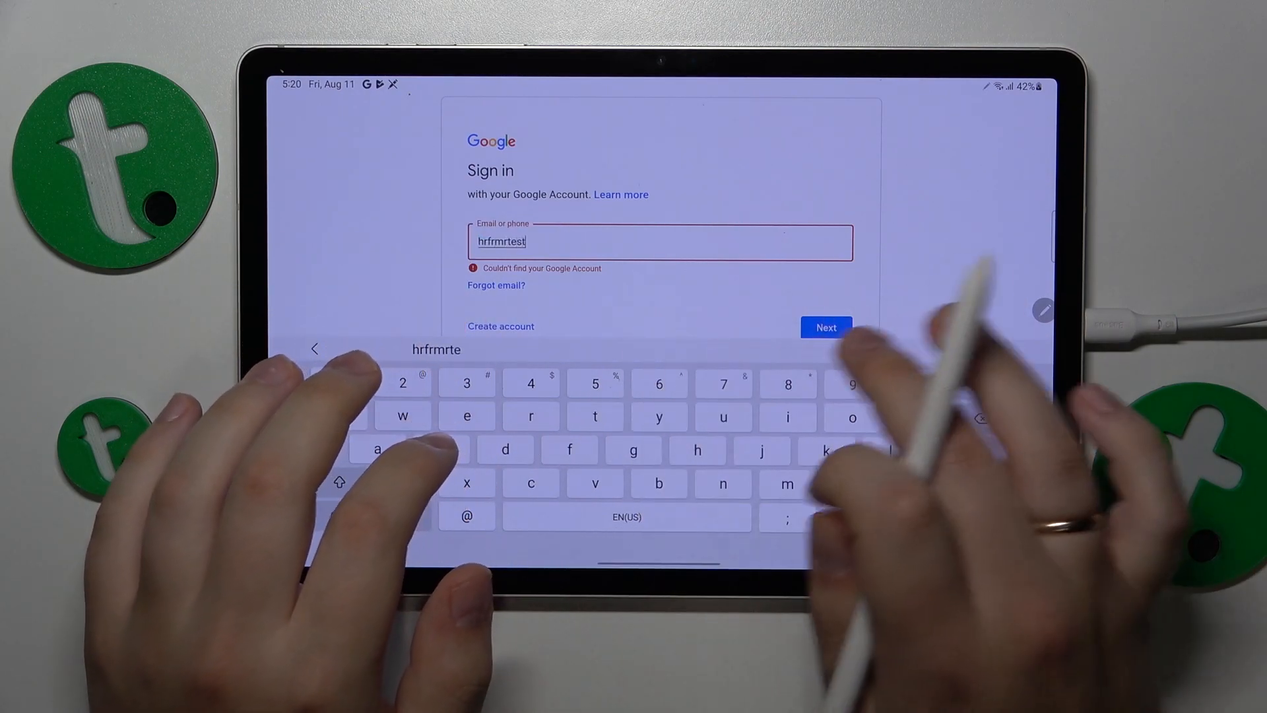
Correct the account email and sign in, reaching the Google terms page
click(825, 327)
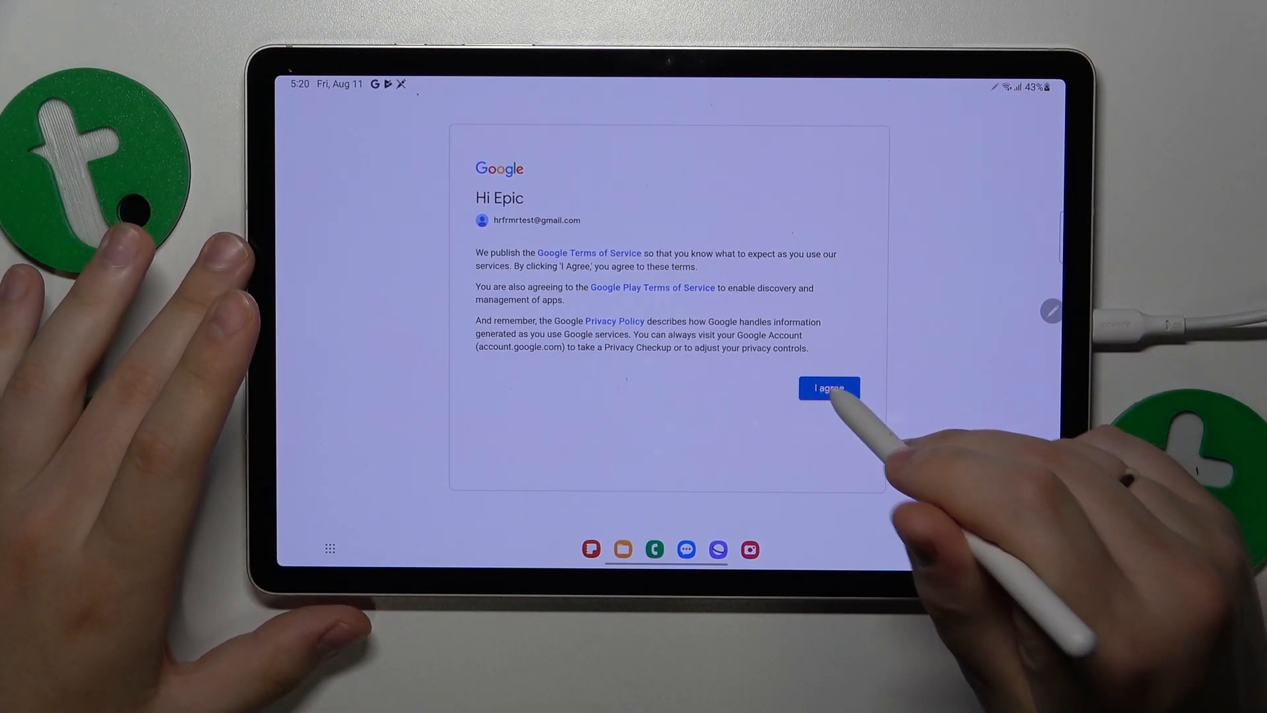
Agree to Google's terms, accept the services settings, and close Play Store
click(828, 389)
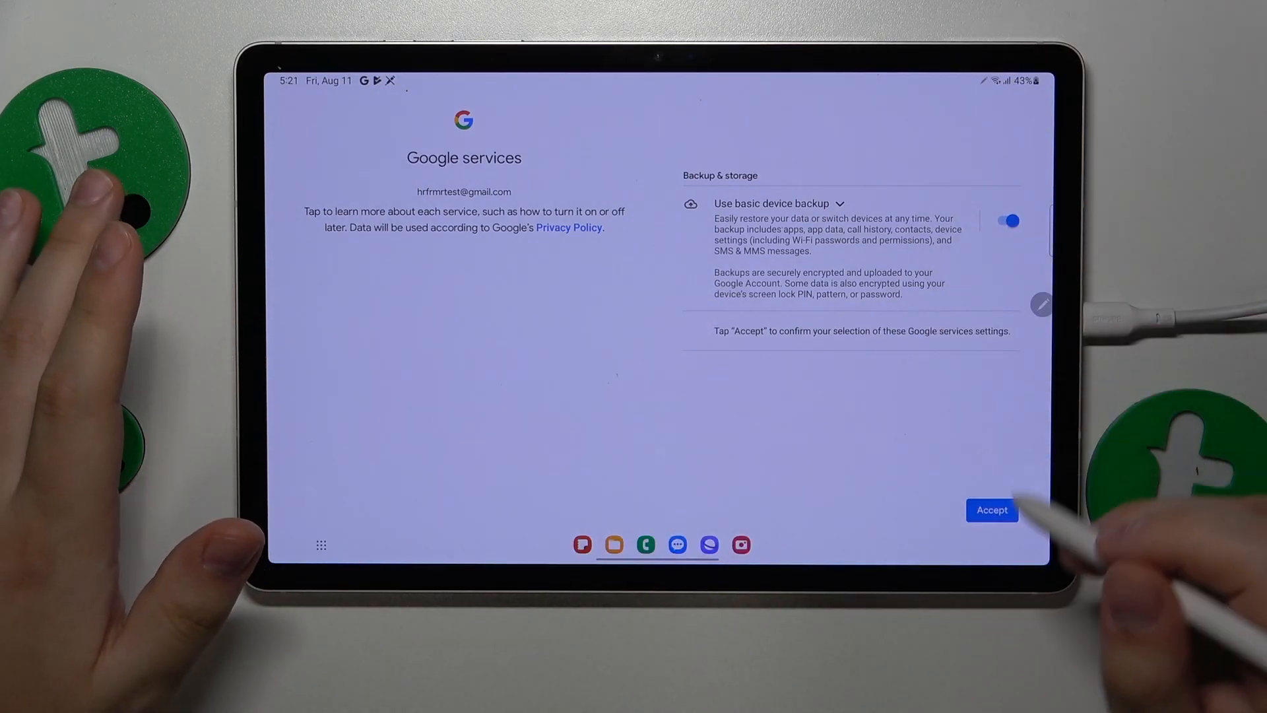
click(991, 510)
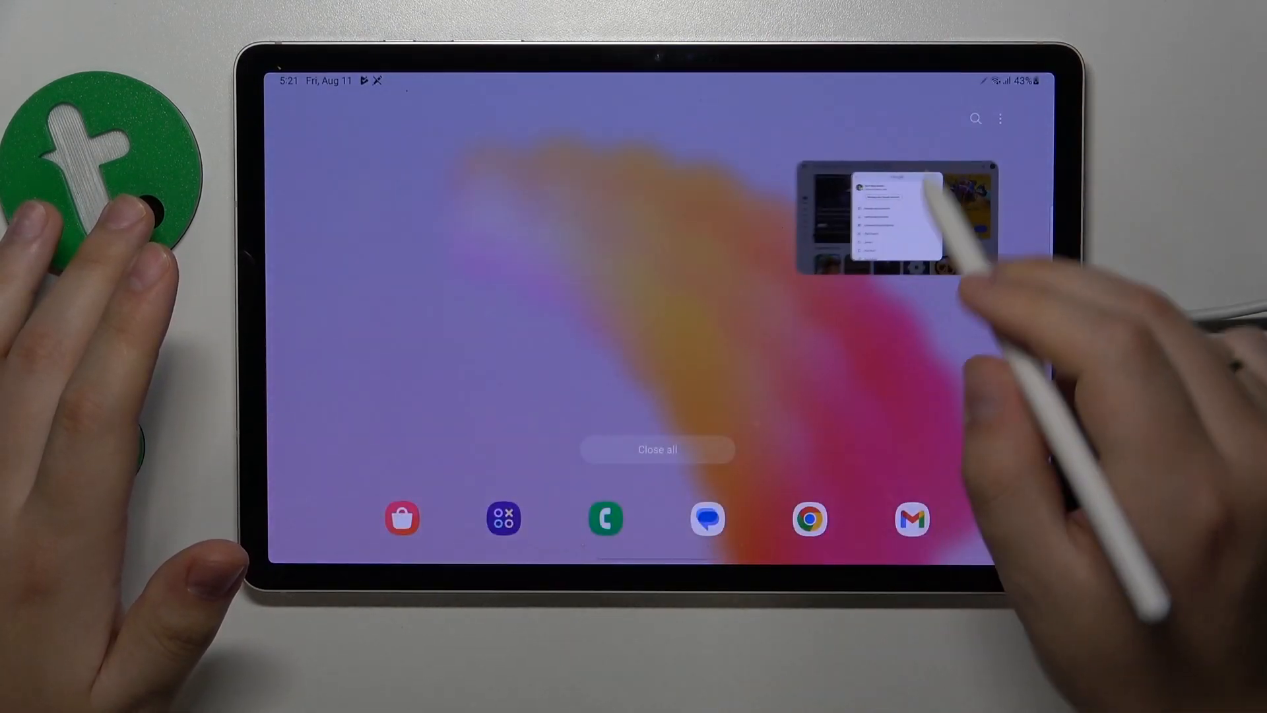
click(657, 449)
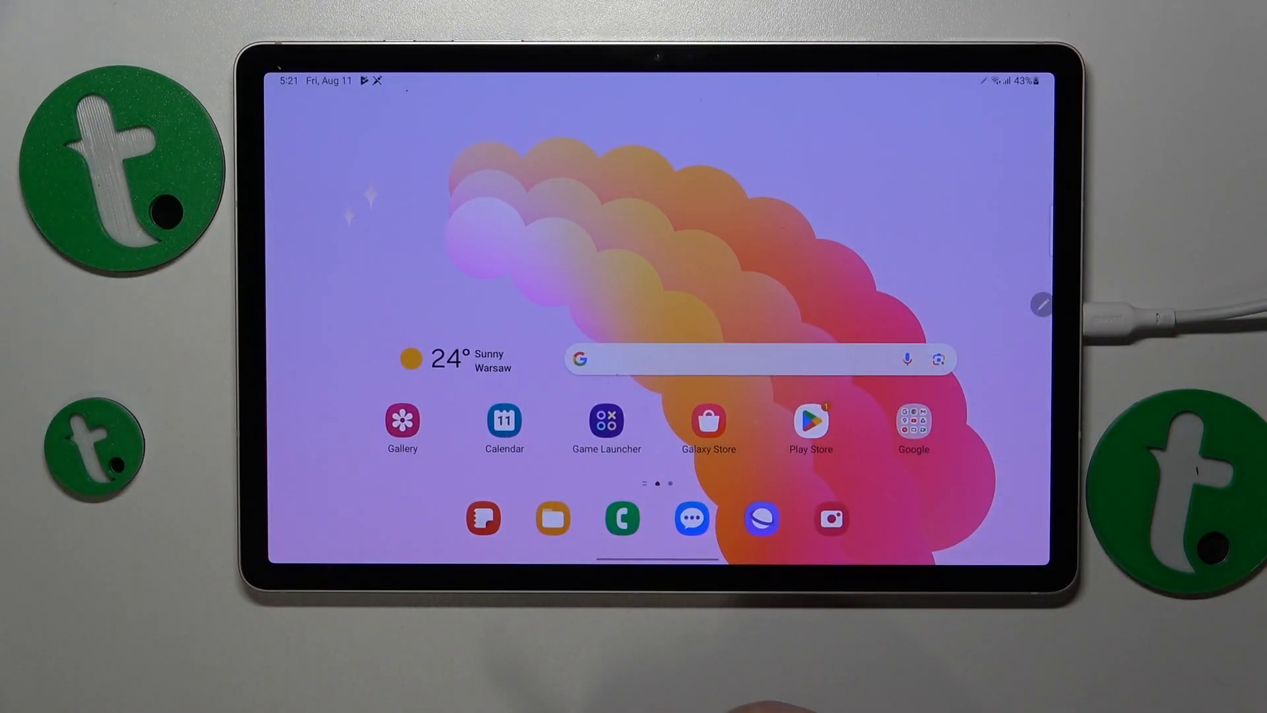